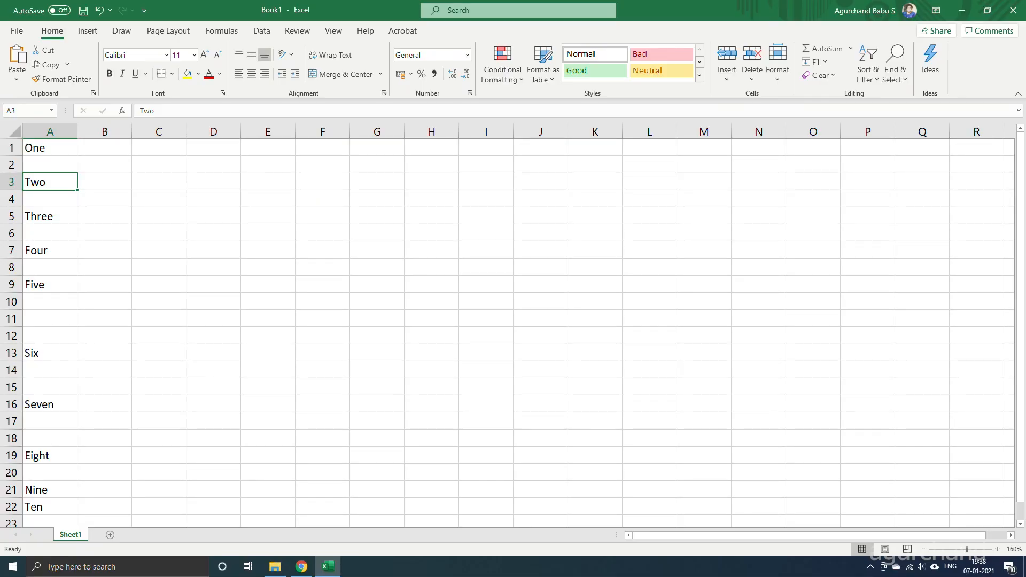
Select the One-to-Ten range A1:A22 in column A and start Find & Select
left_click(49, 216)
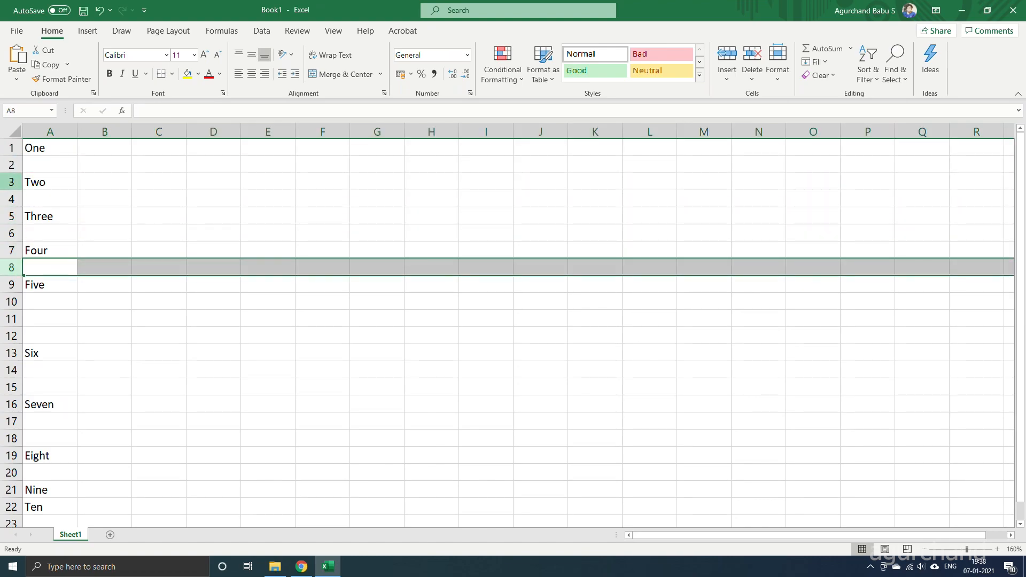
left_click(49, 319)
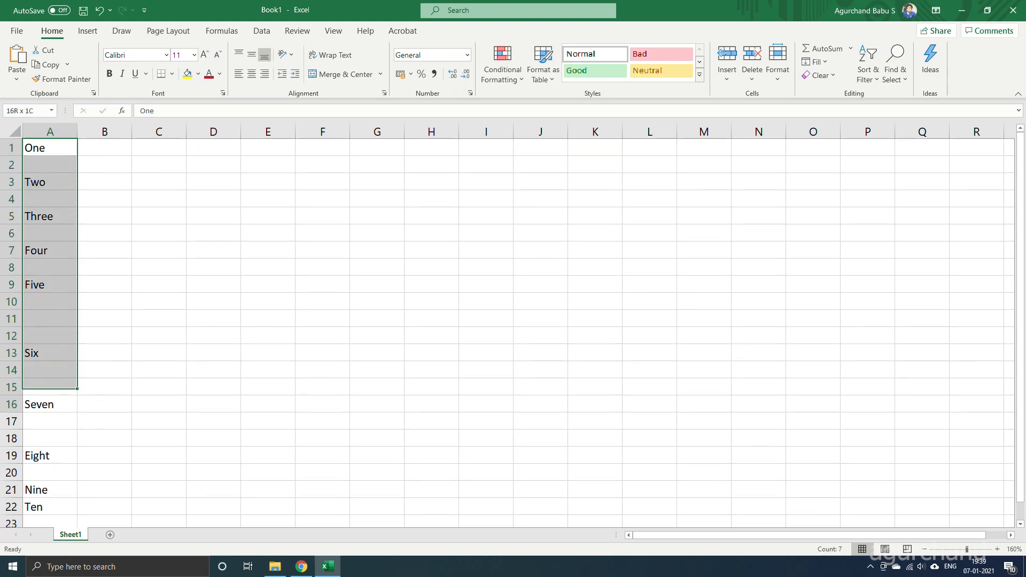
left_click(49, 147)
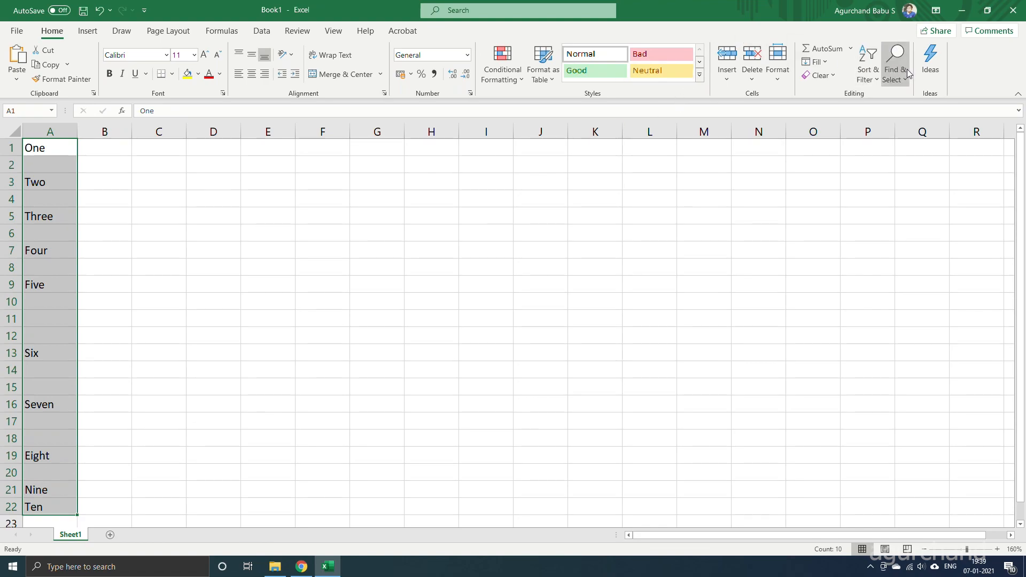
left_click(894, 63)
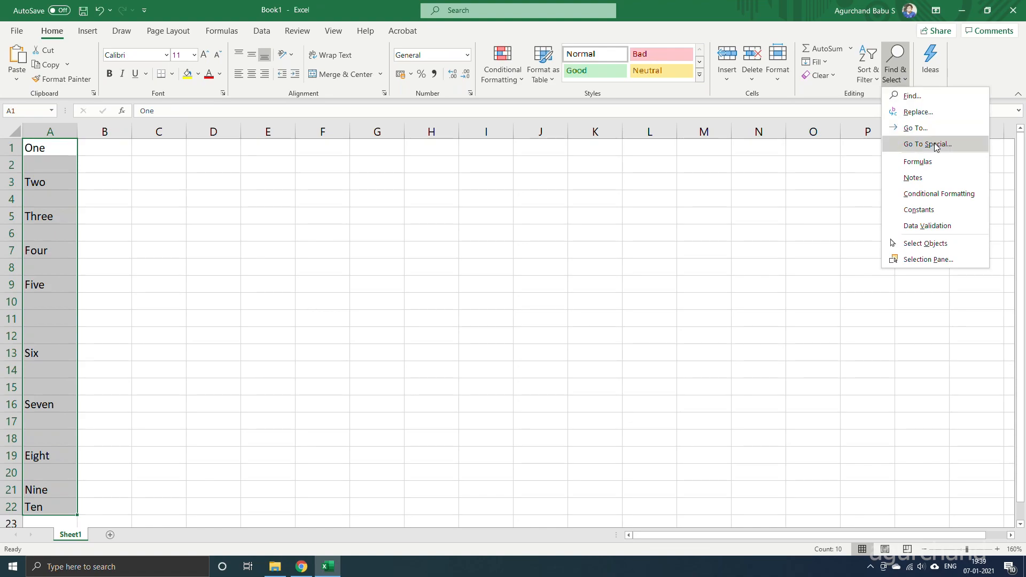
Use Go To Special with the Blanks option to select only the empty cells in the list
left_click(927, 144)
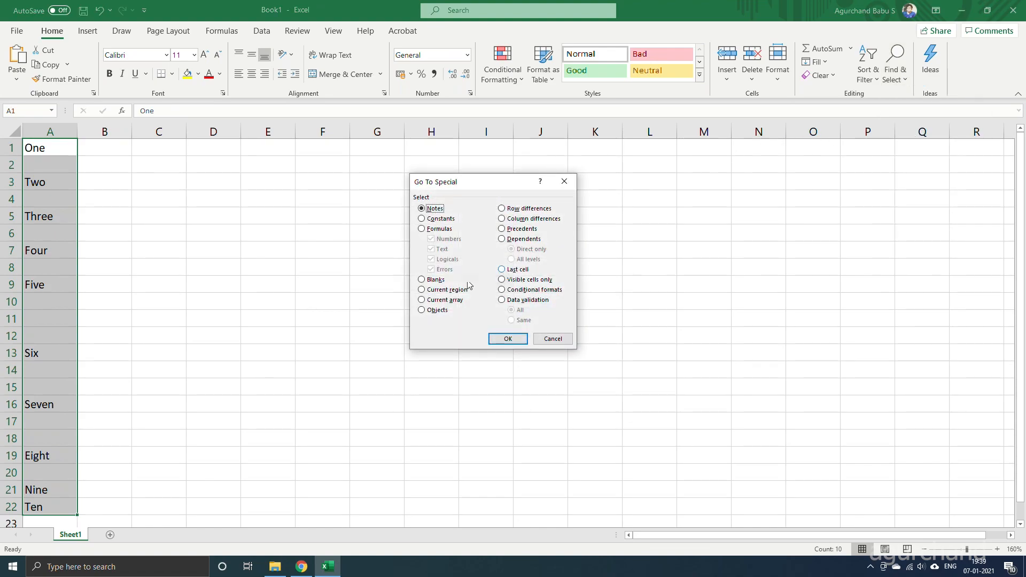
left_click(423, 279)
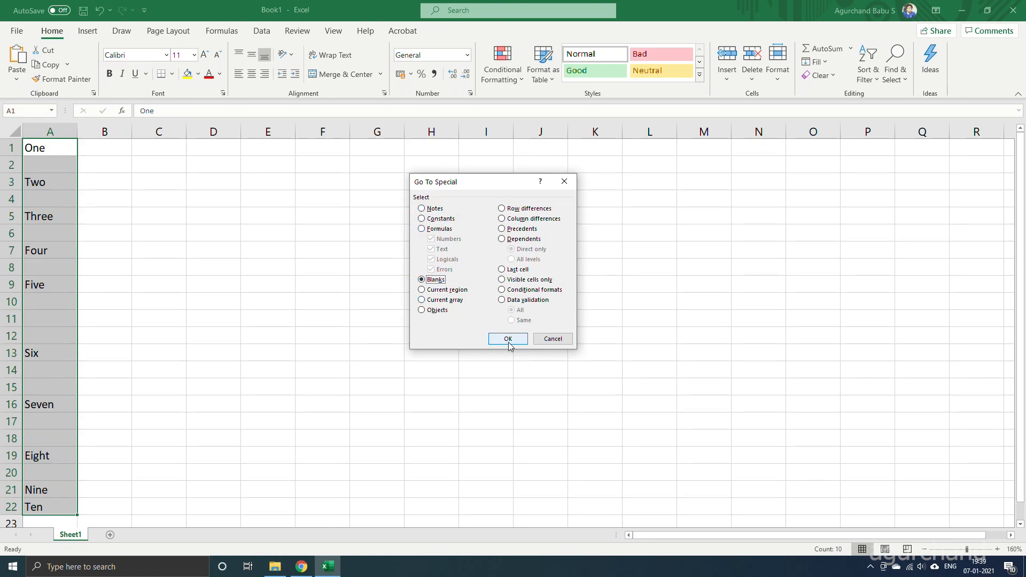
left_click(507, 338)
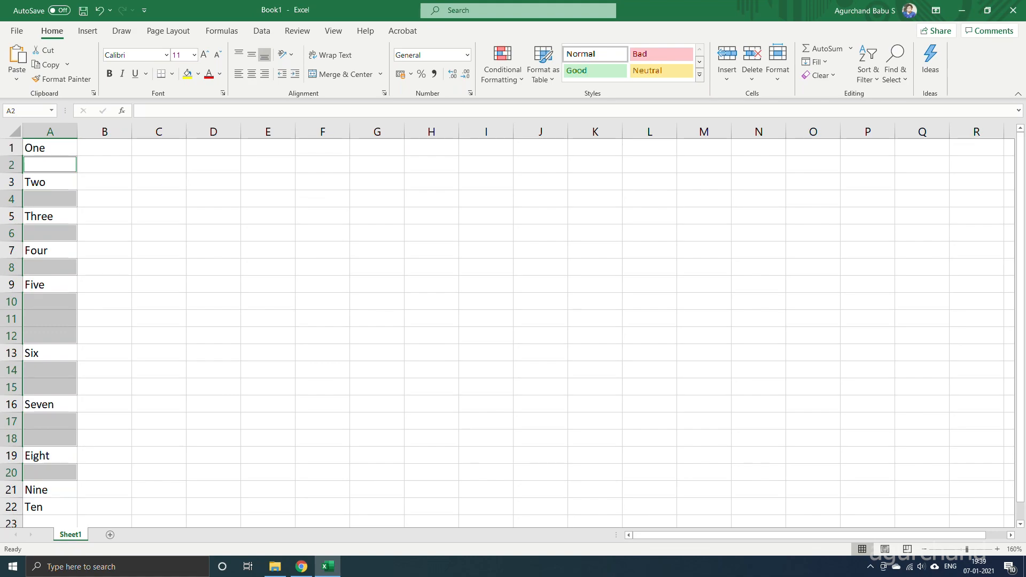
Delete the selected blank cells with Shift cells up so One to Ten fill rows 1-10
right_click(50, 165)
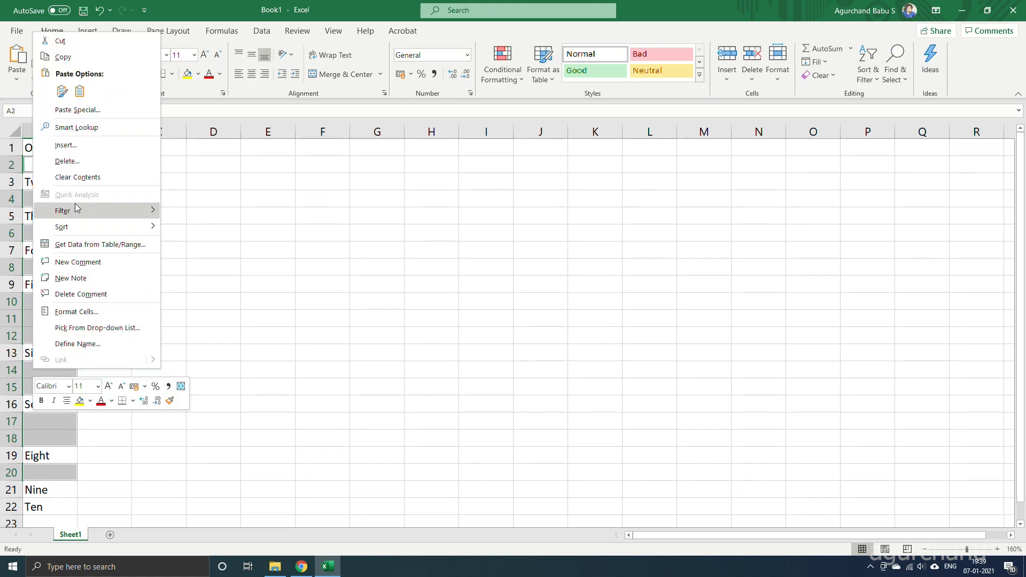
left_click(67, 162)
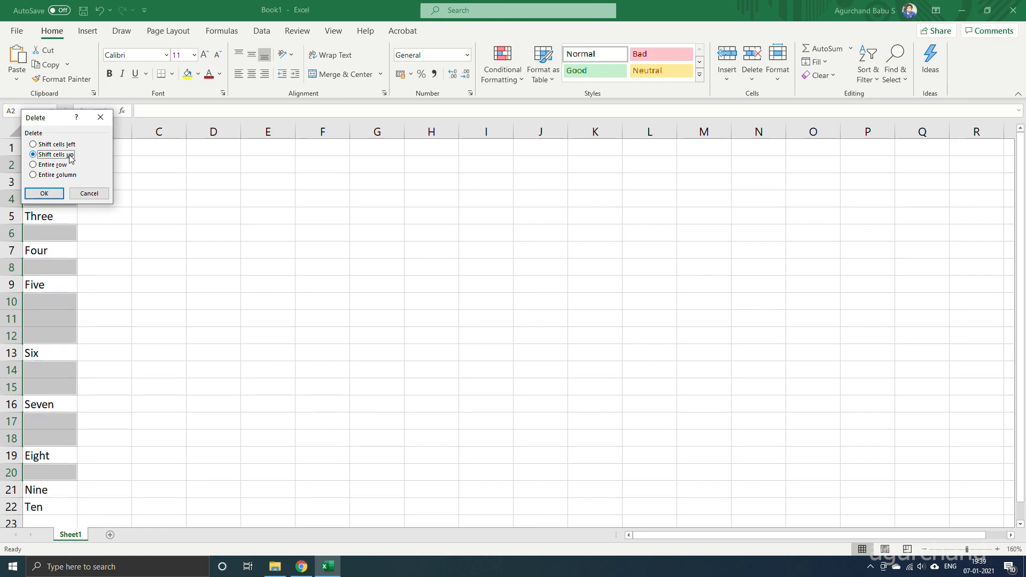
left_click(42, 197)
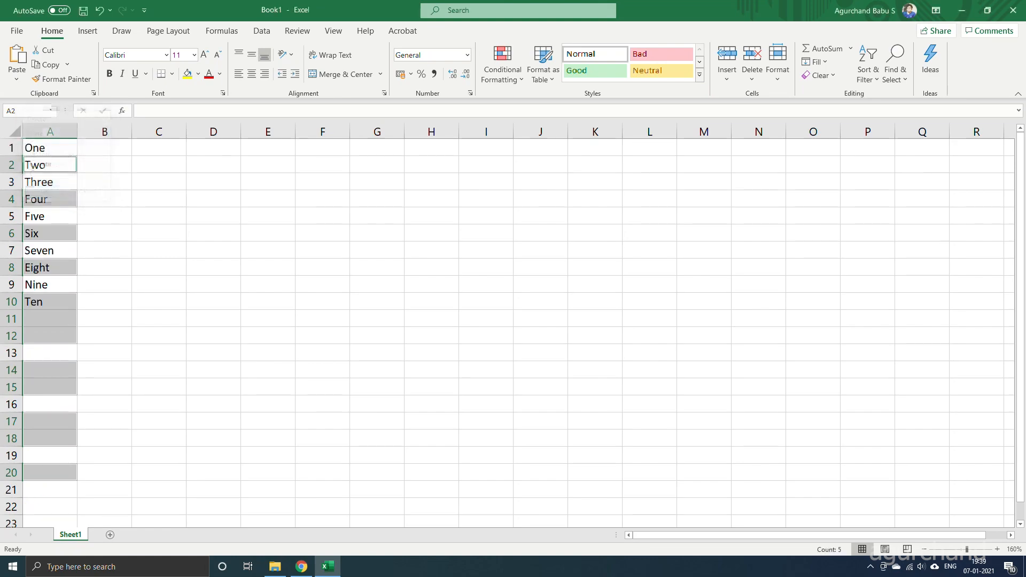
left_click(103, 215)
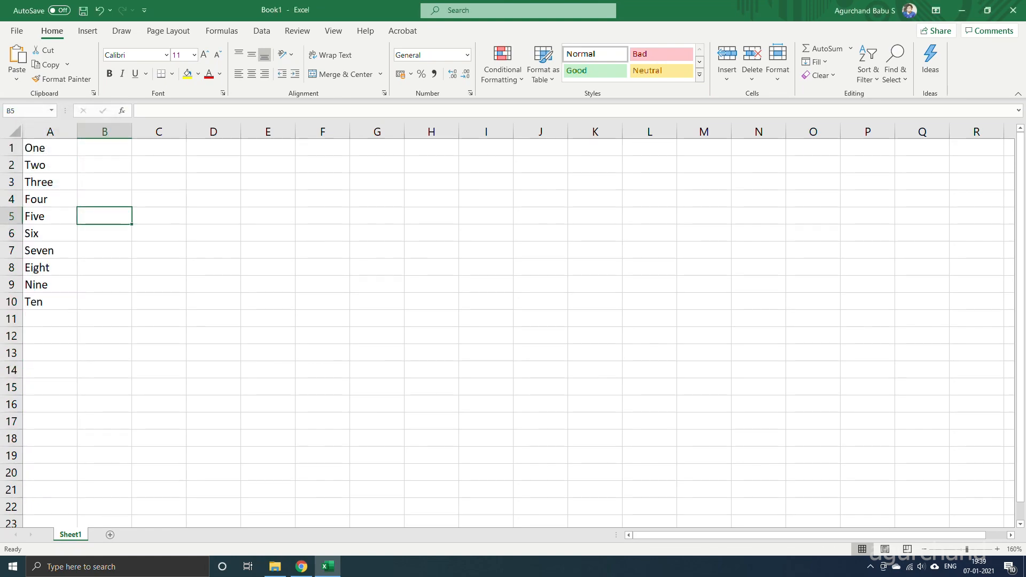